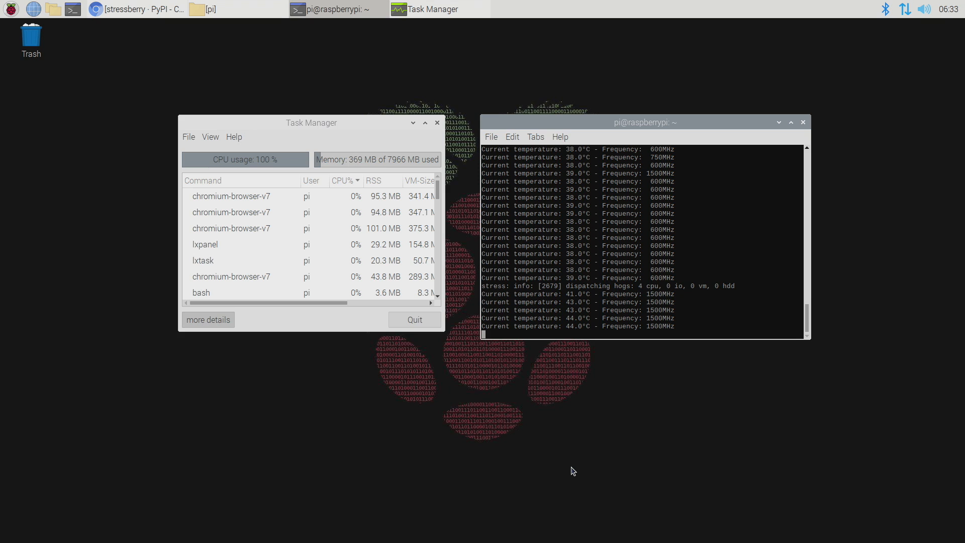
{"action": "mouse_move", "coordinate": [677, 384]}
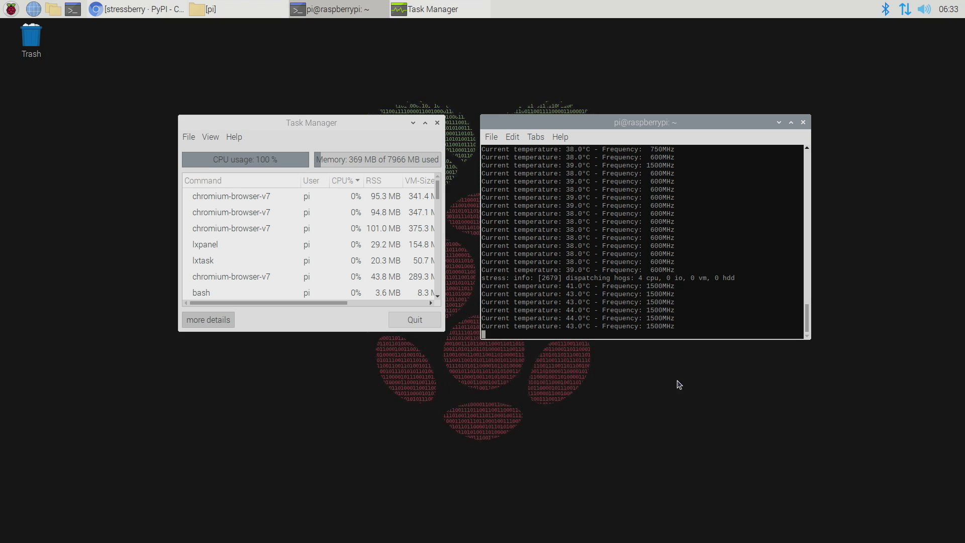